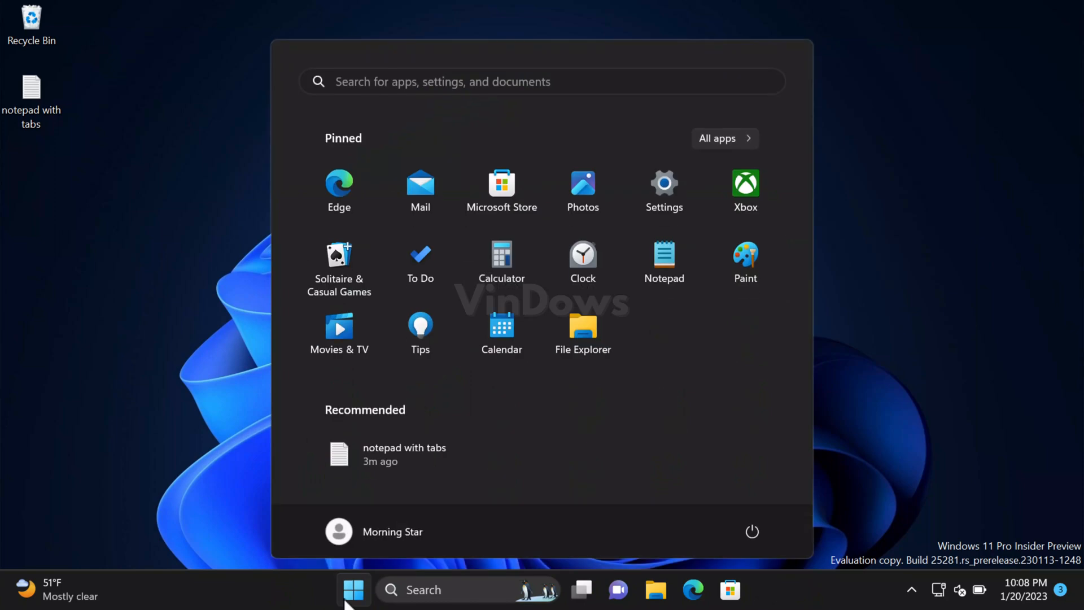
Step: Launch the Settings app from the Start menu's pinned apps
left_click(664, 183)
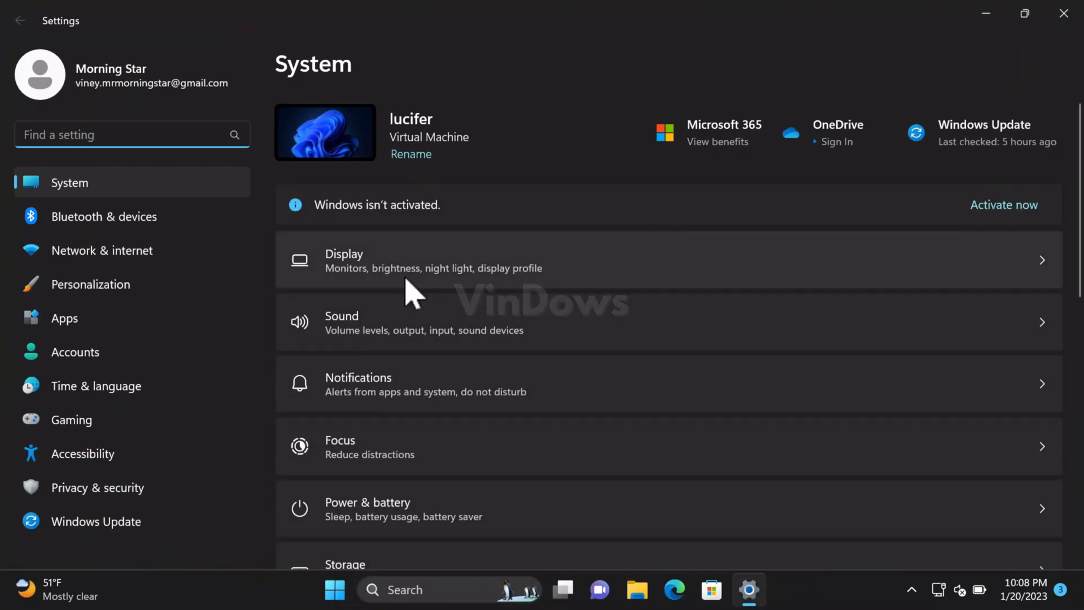
mouse_move(113, 397)
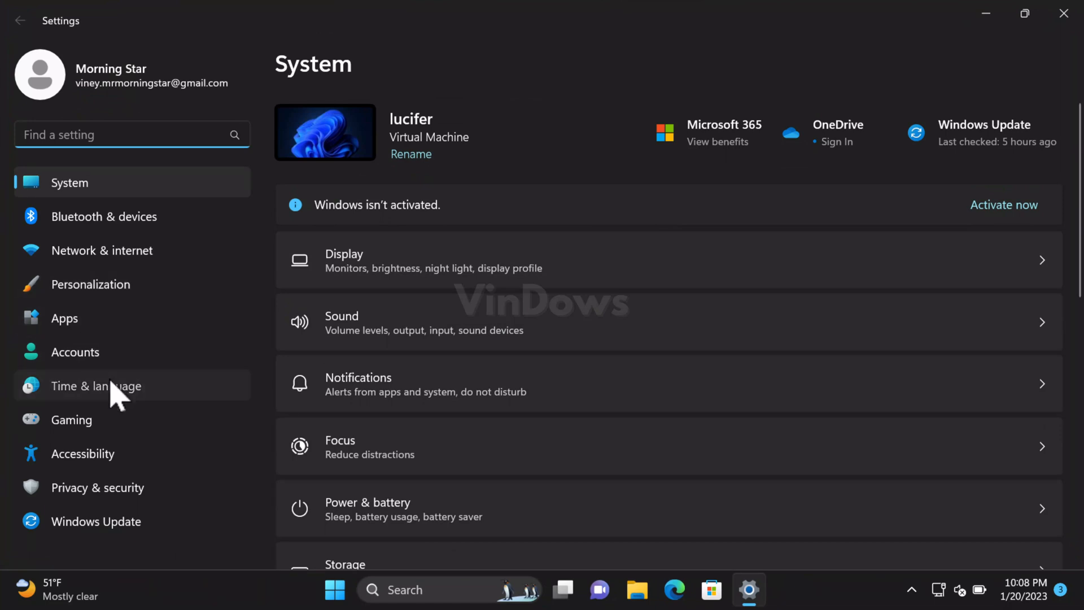
Step: Check that Country or region is India under Time & language > Language & region
left_click(96, 386)
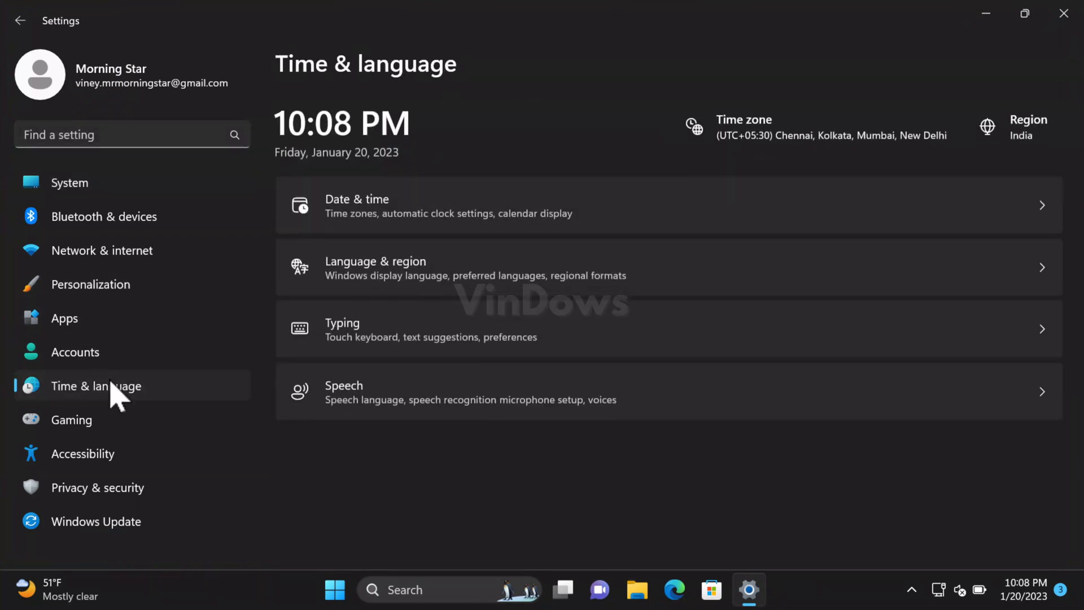
mouse_move(397, 285)
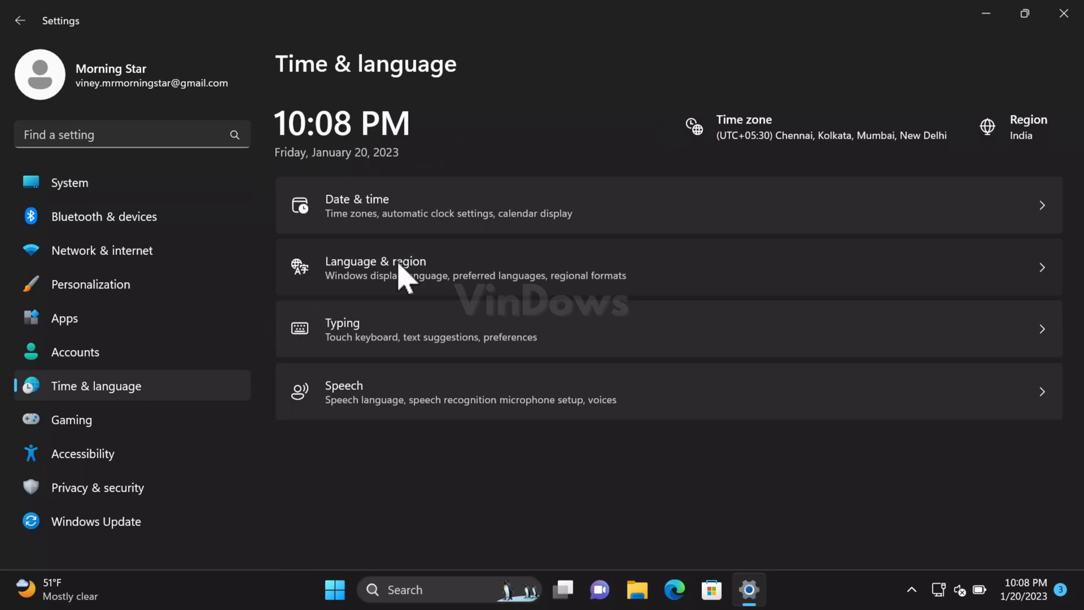
left_click(374, 267)
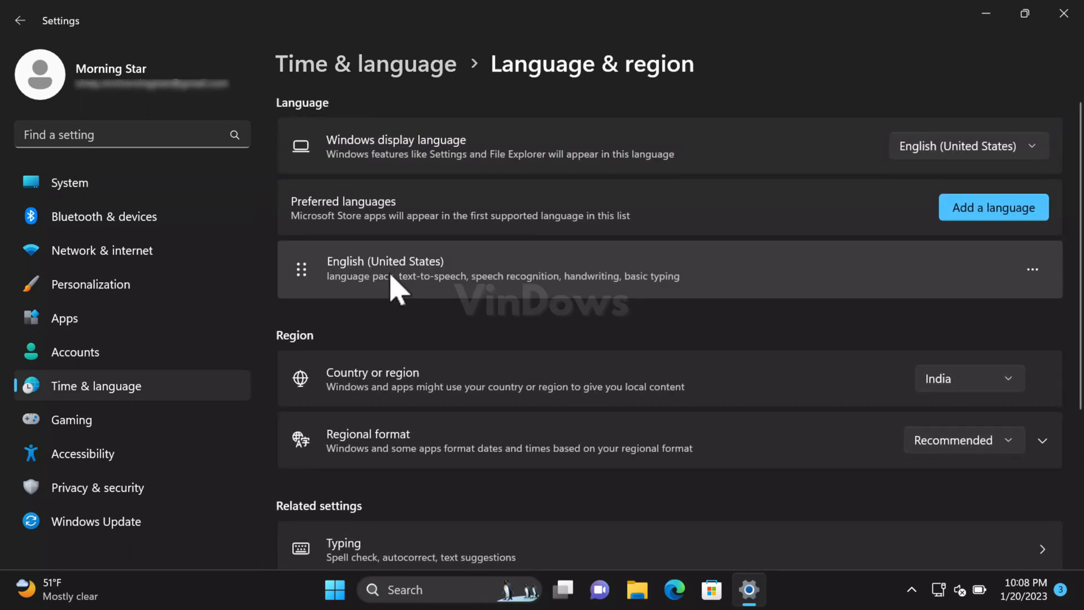
mouse_move(385, 397)
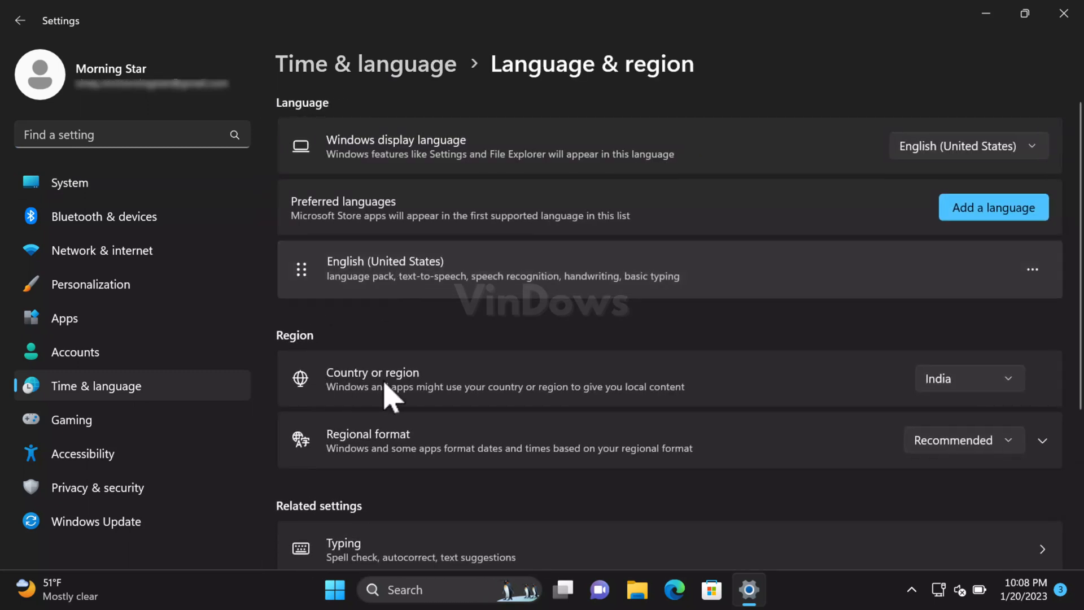
left_click(969, 378)
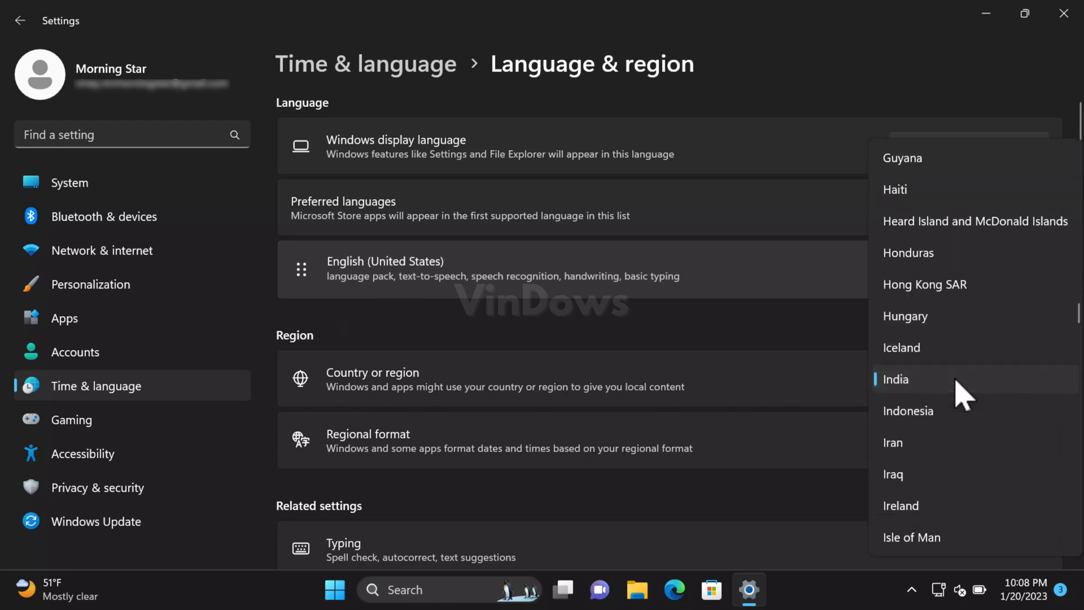
scroll("down", 3)
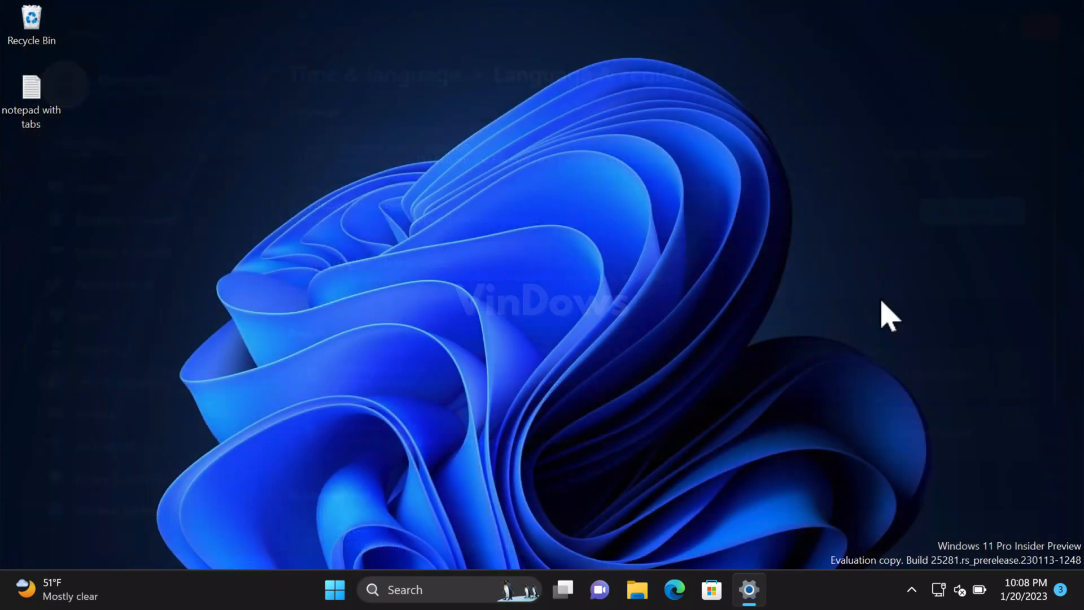
Step: Load the Apple Music Preview Store listing (9PFHDD62MXS1) in Microsoft Edge
left_click(673, 589)
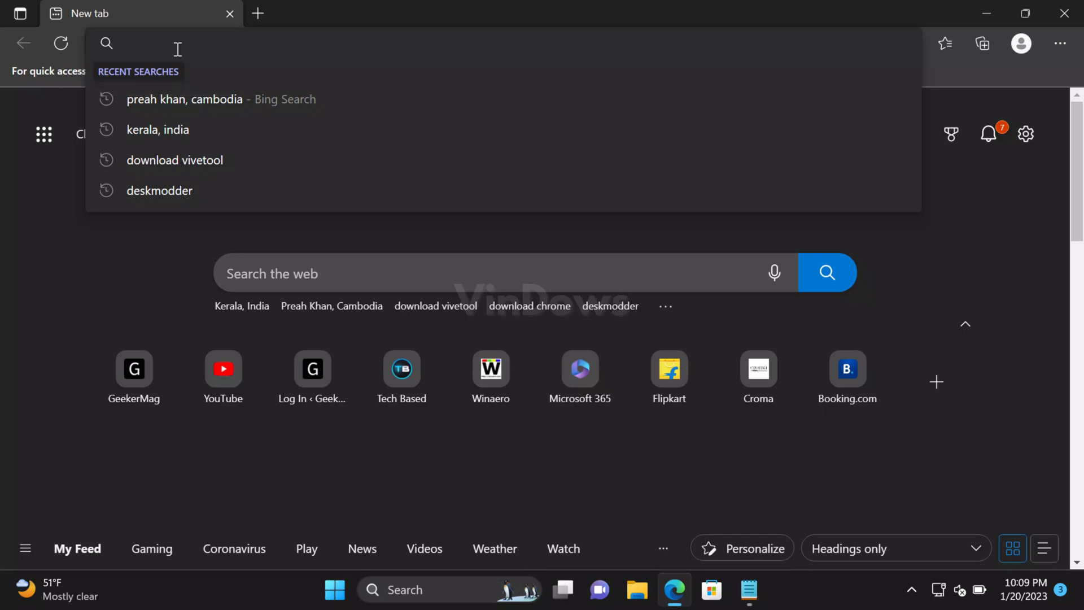
type("https://apps.microsoft.com/store/detail/apple-music-preview/9PFHDD62MXS1")
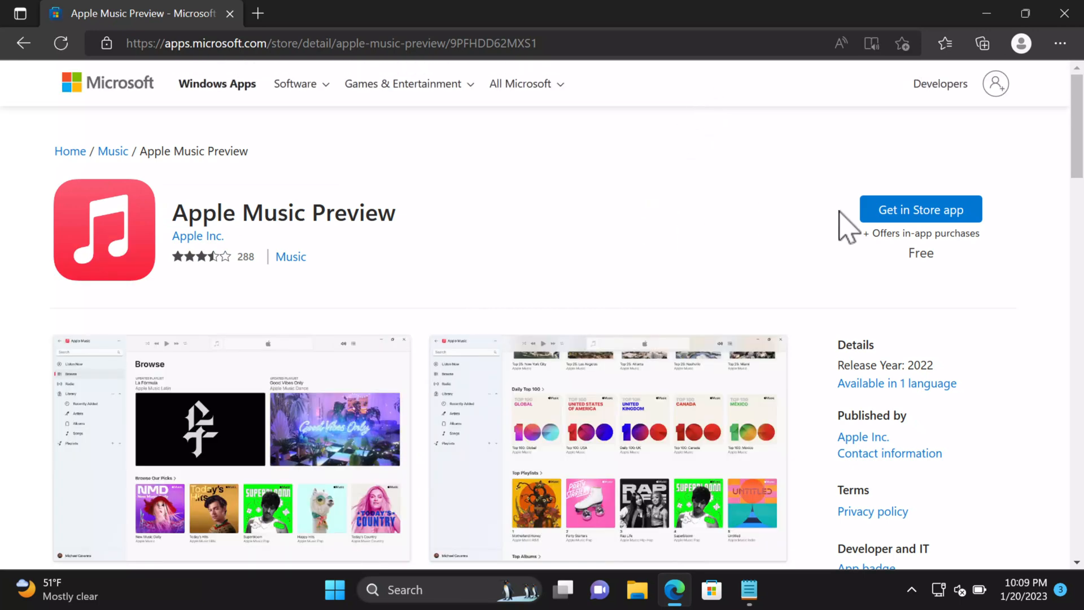
Step: Install Apple Music Preview via the Store app's Get popup, then dismiss the popup
left_click(920, 209)
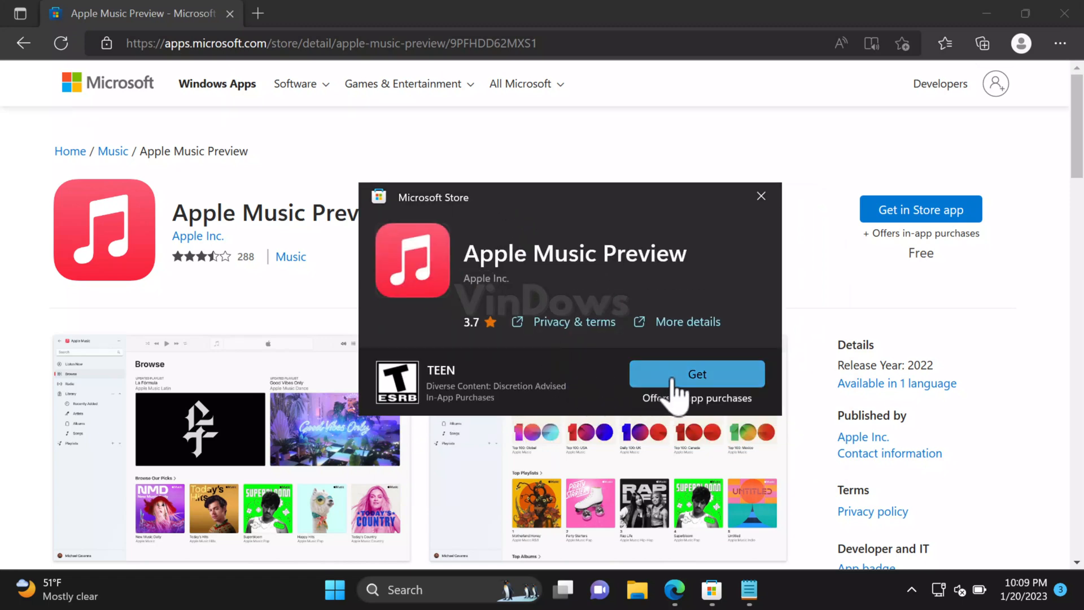
left_click(697, 374)
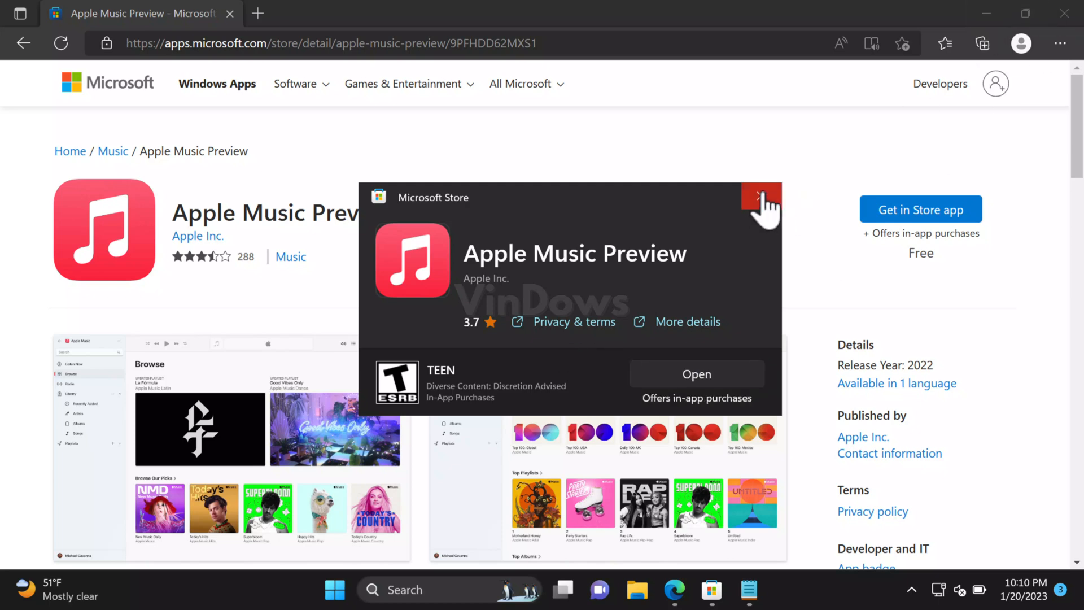
left_click(334, 589)
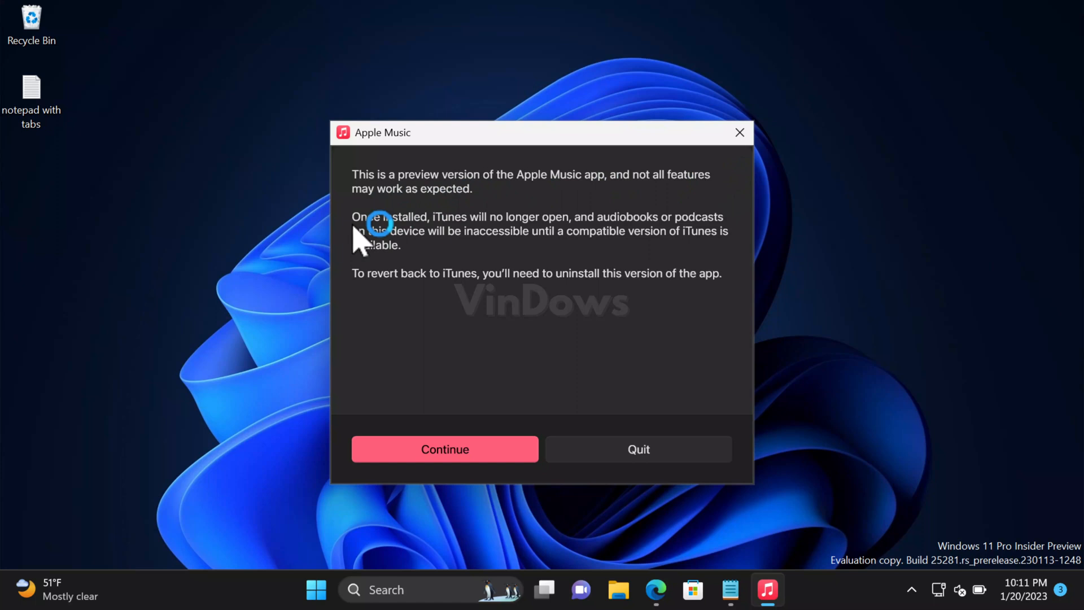
mouse_move(470, 239)
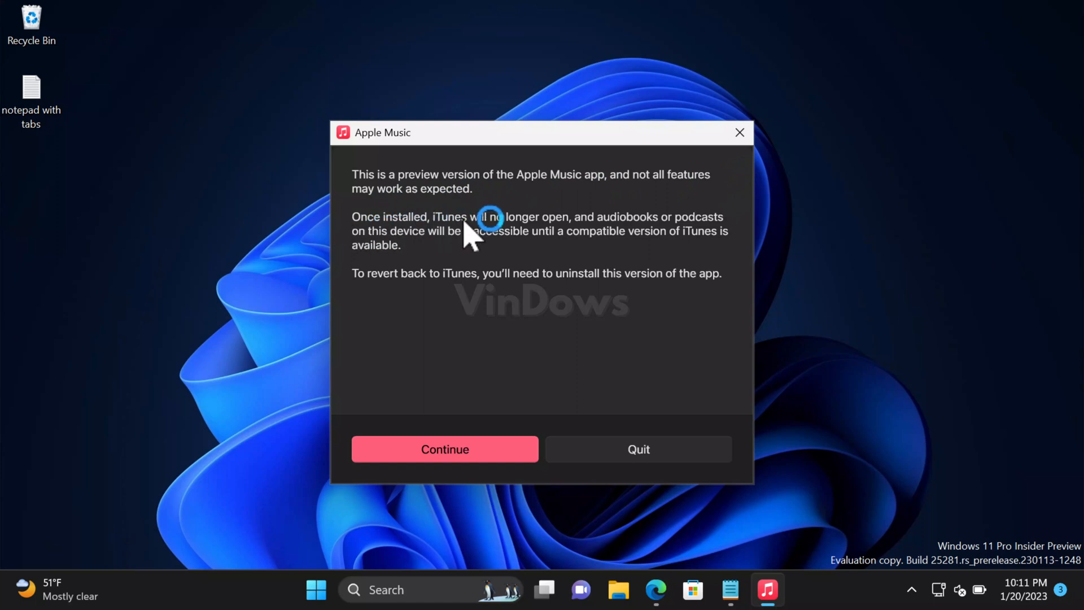
mouse_move(715, 244)
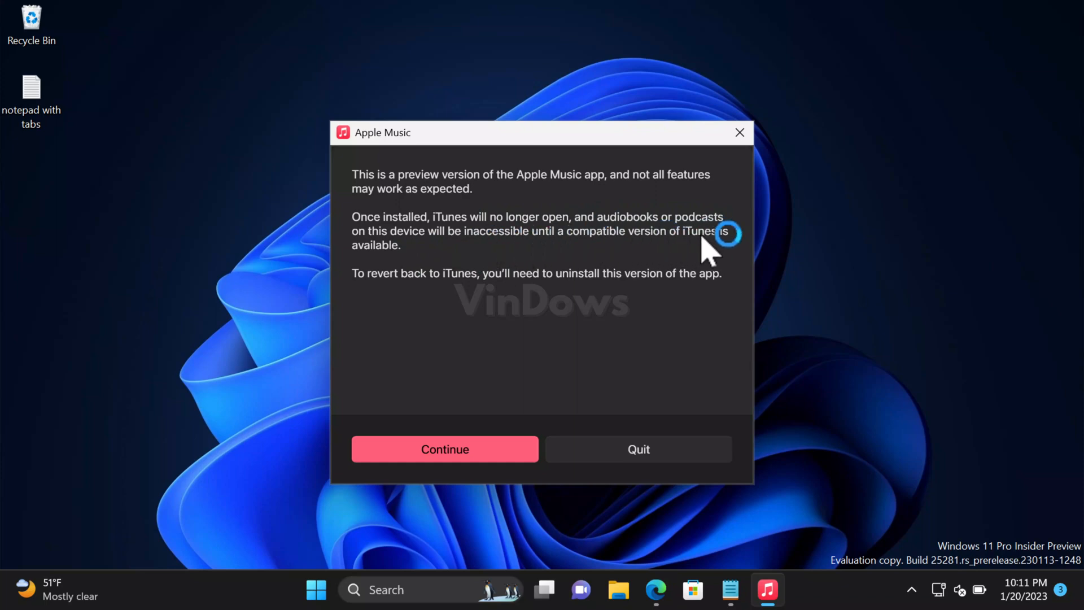
mouse_move(621, 295)
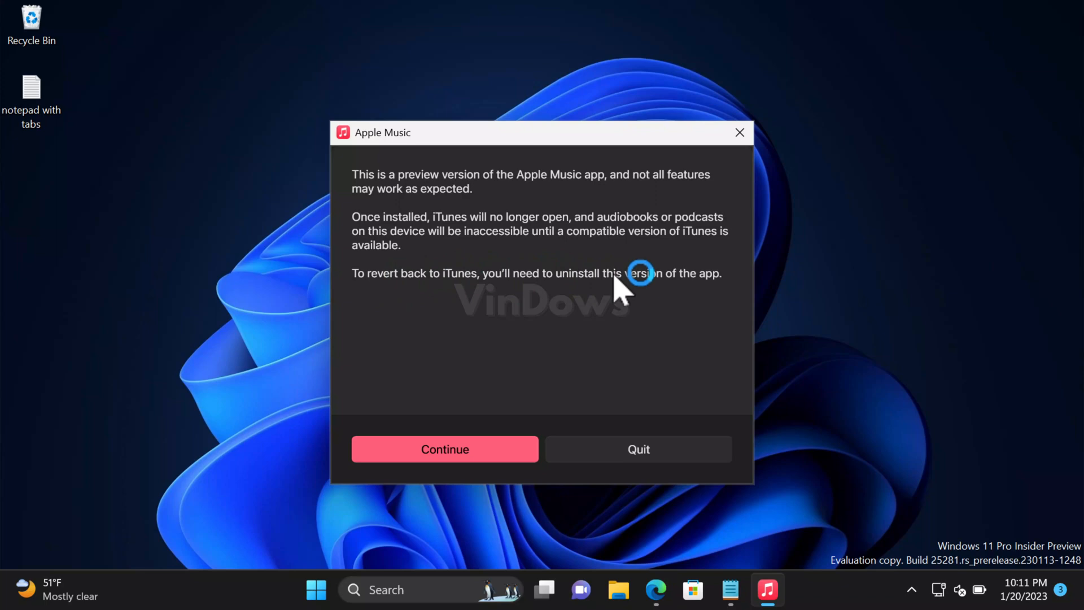
mouse_move(726, 307)
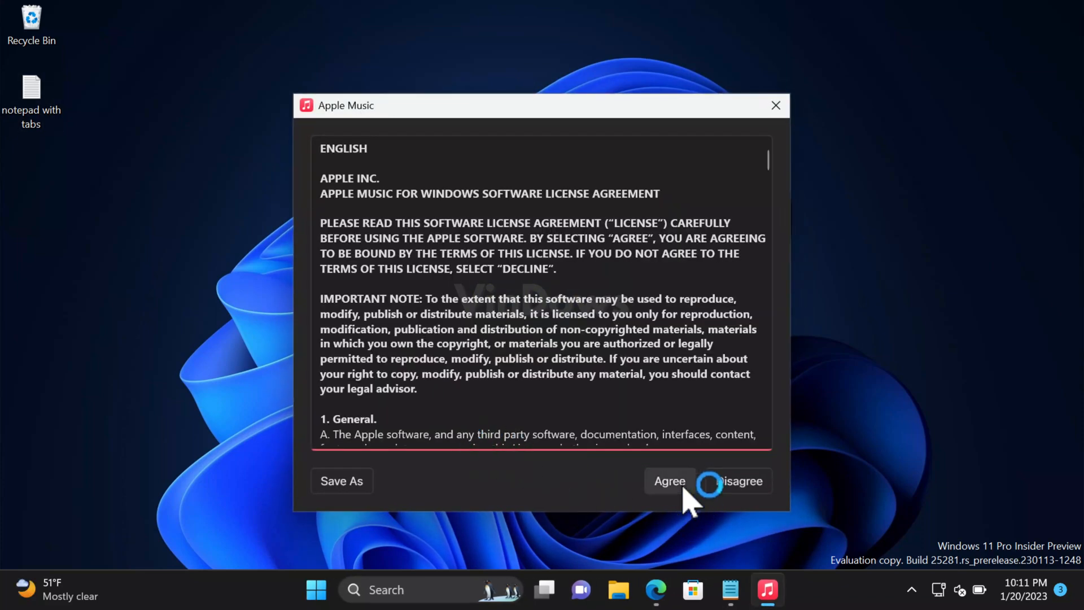
Step: Agree to the Apple Music license, then choose Start Listening on the welcome screen
left_click(669, 481)
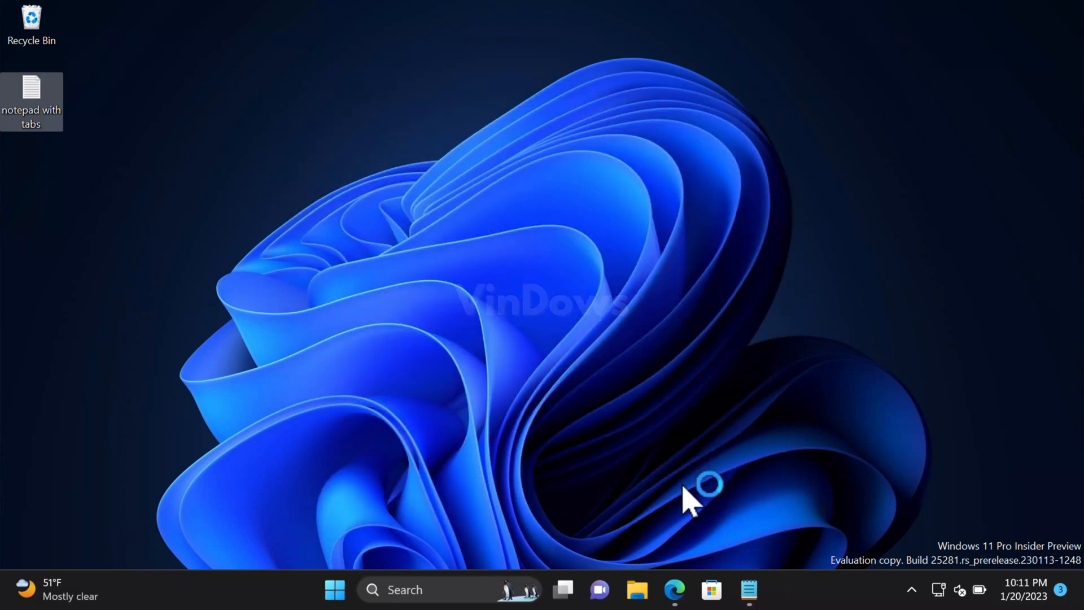
left_click(768, 590)
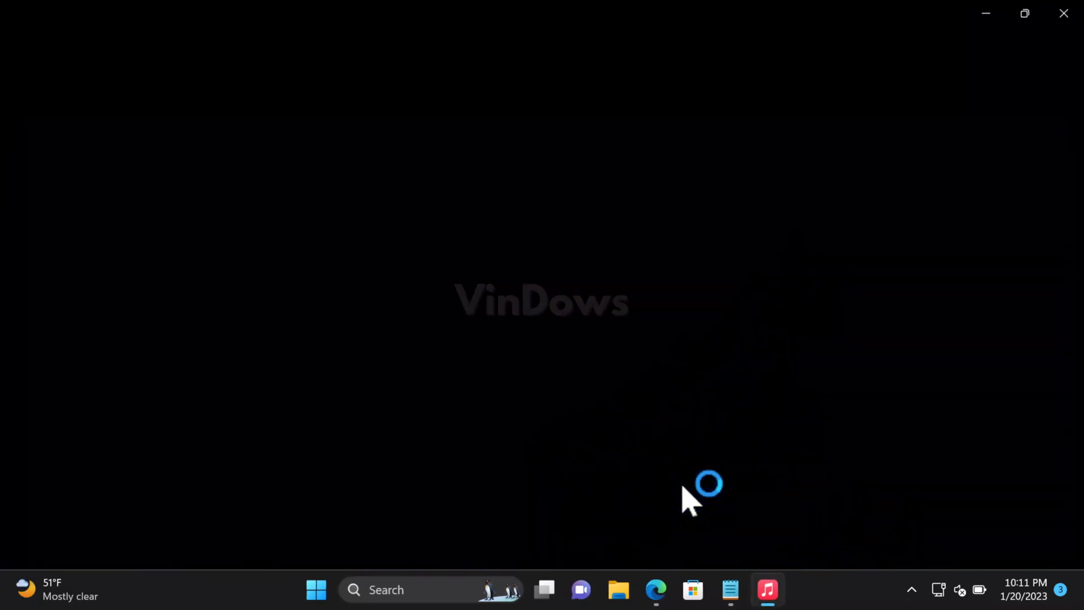
left_click(768, 589)
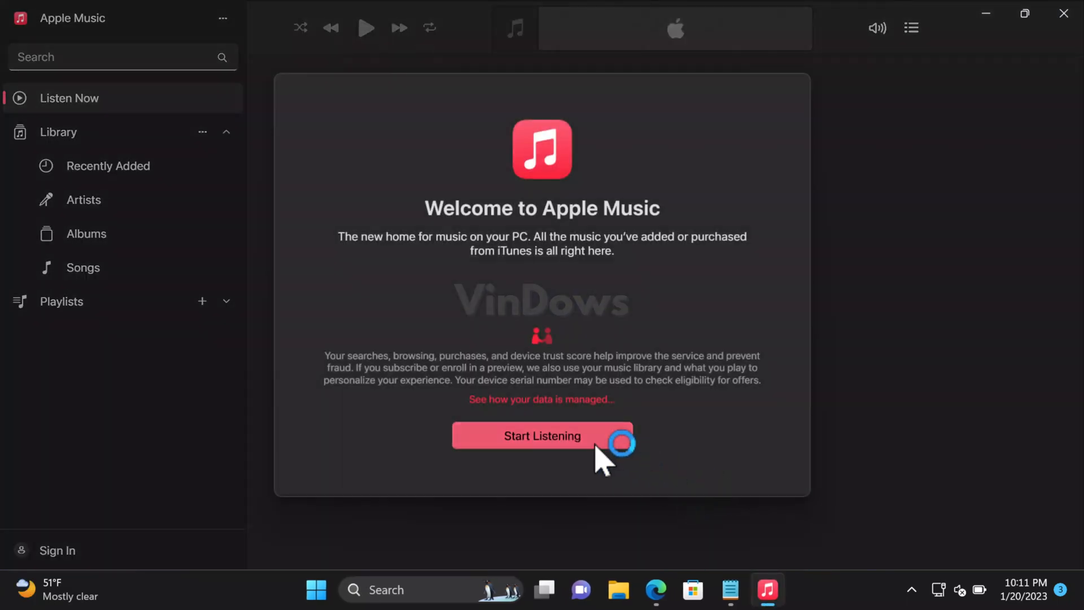
left_click(542, 436)
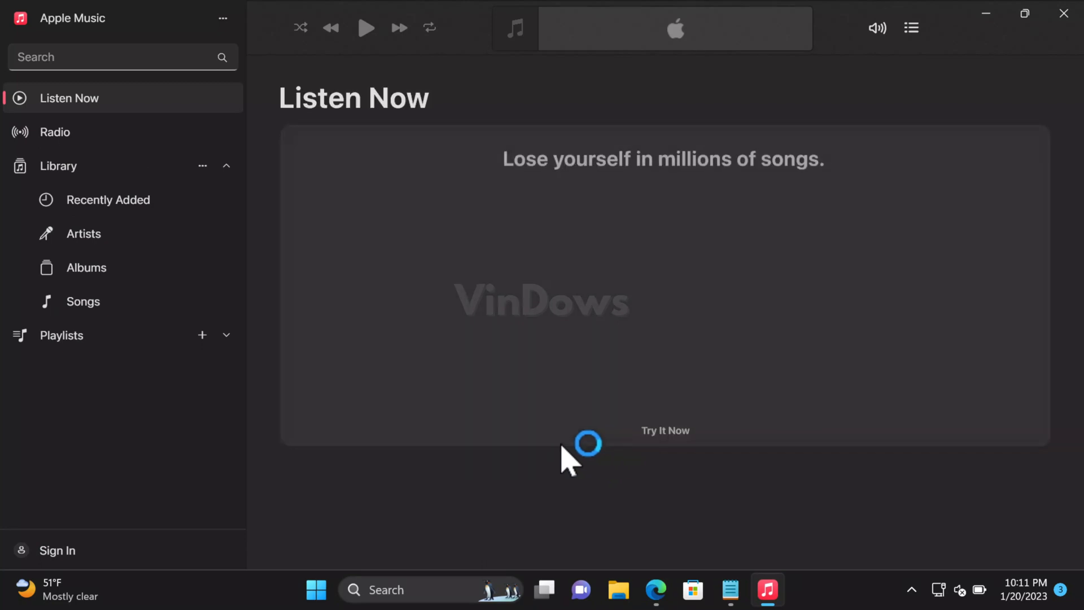
mouse_move(602, 84)
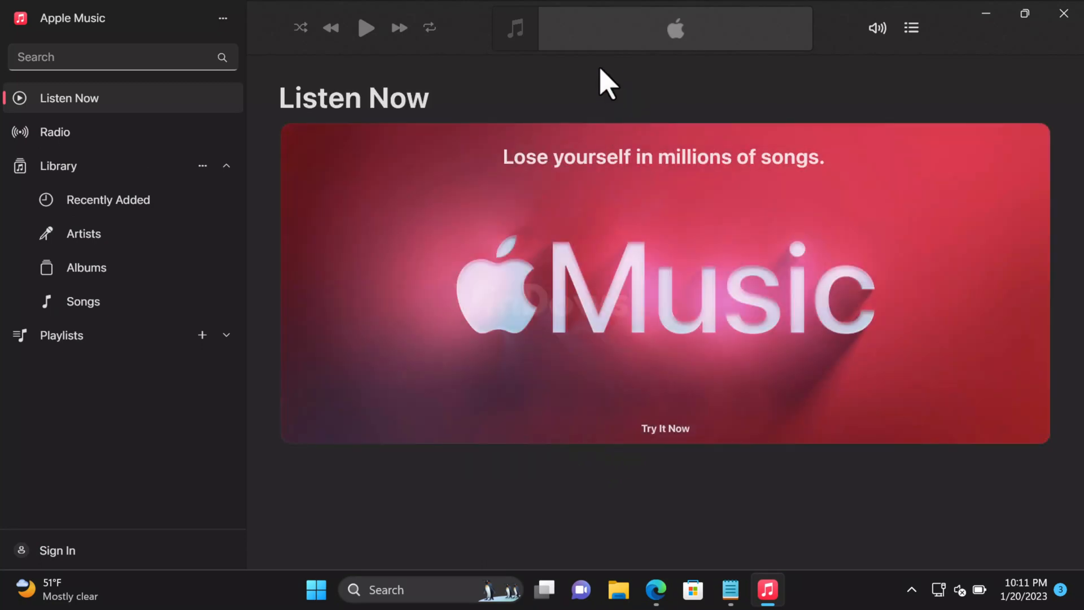
mouse_move(554, 175)
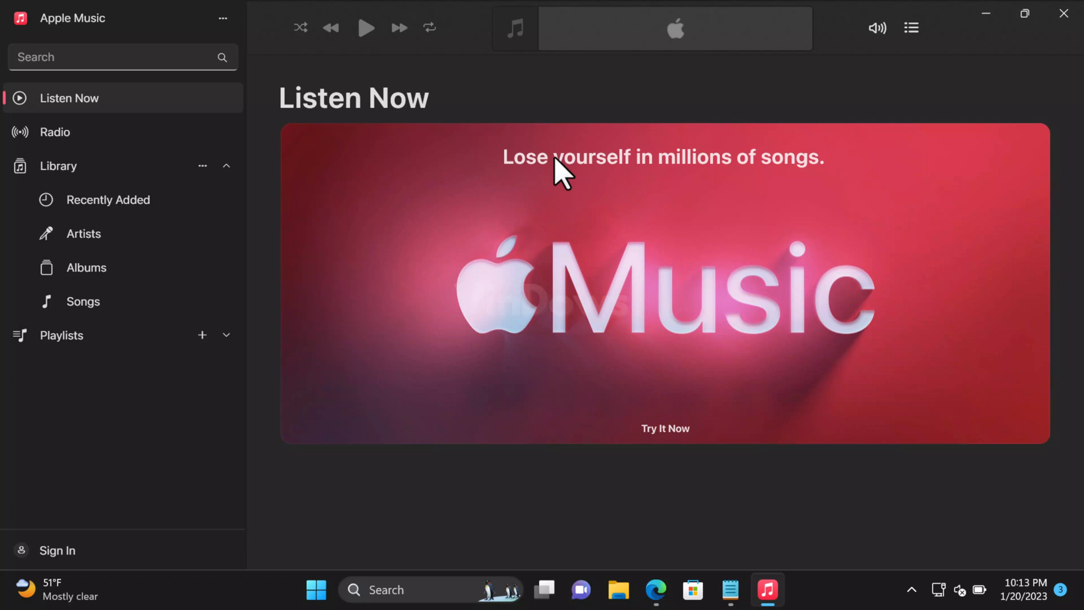
mouse_move(959, 46)
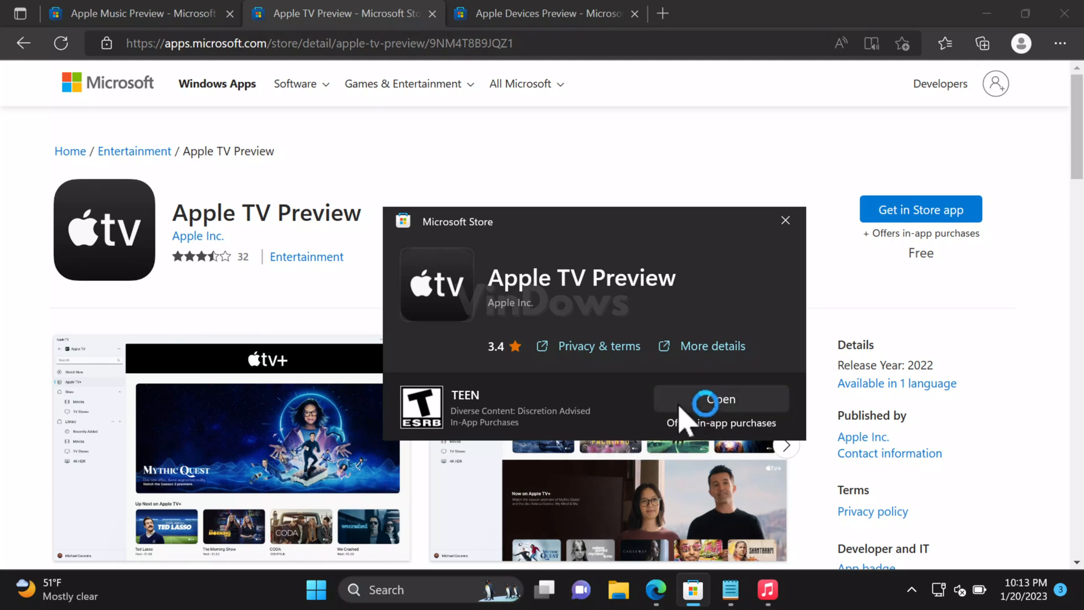
Step: Open Apple TV Preview from its Microsoft Store popup
left_click(721, 399)
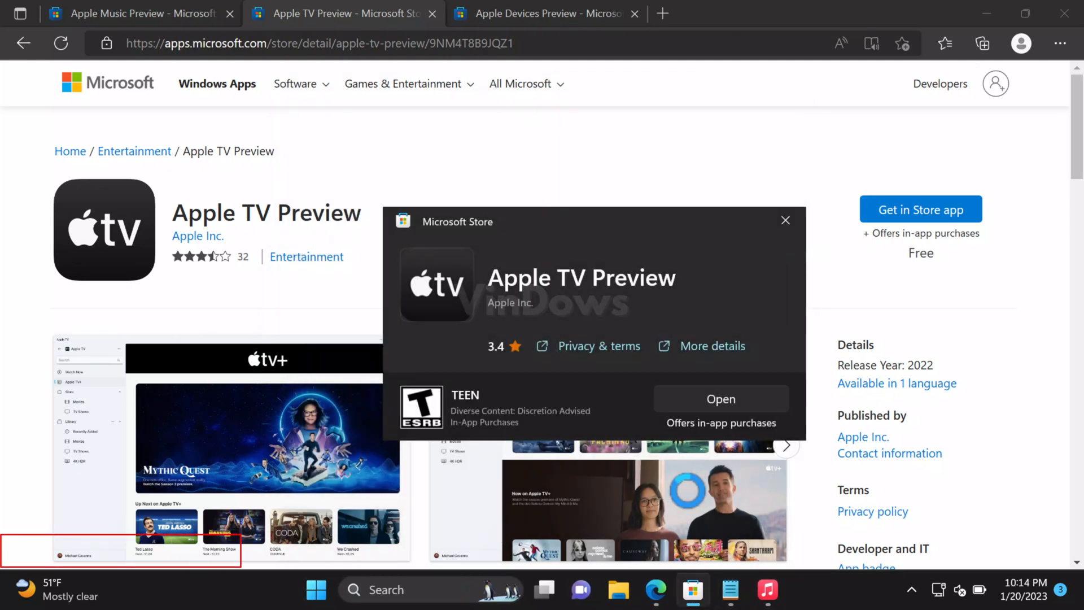
left_click(720, 399)
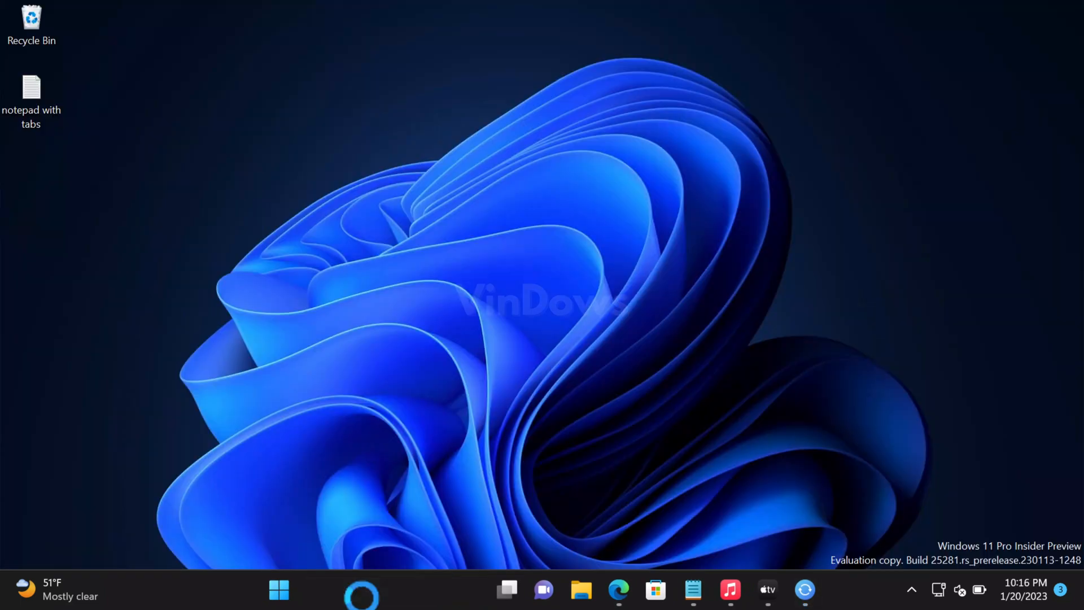
Step: Search 'Apple' from the taskbar to list Apple Music, Apple Devices and Apple TV
left_click(356, 591)
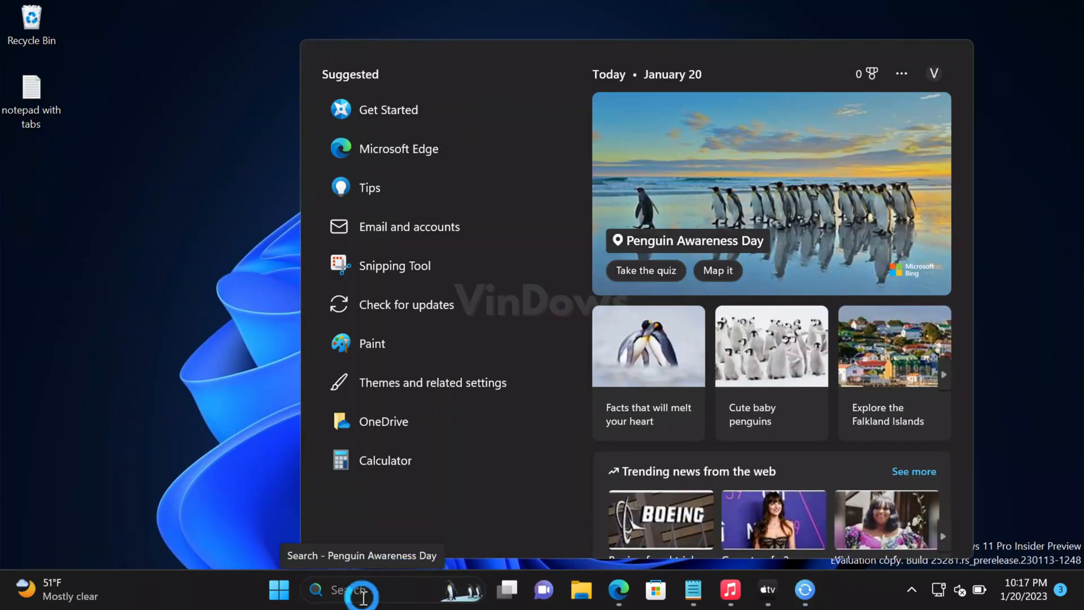
type("Apple")
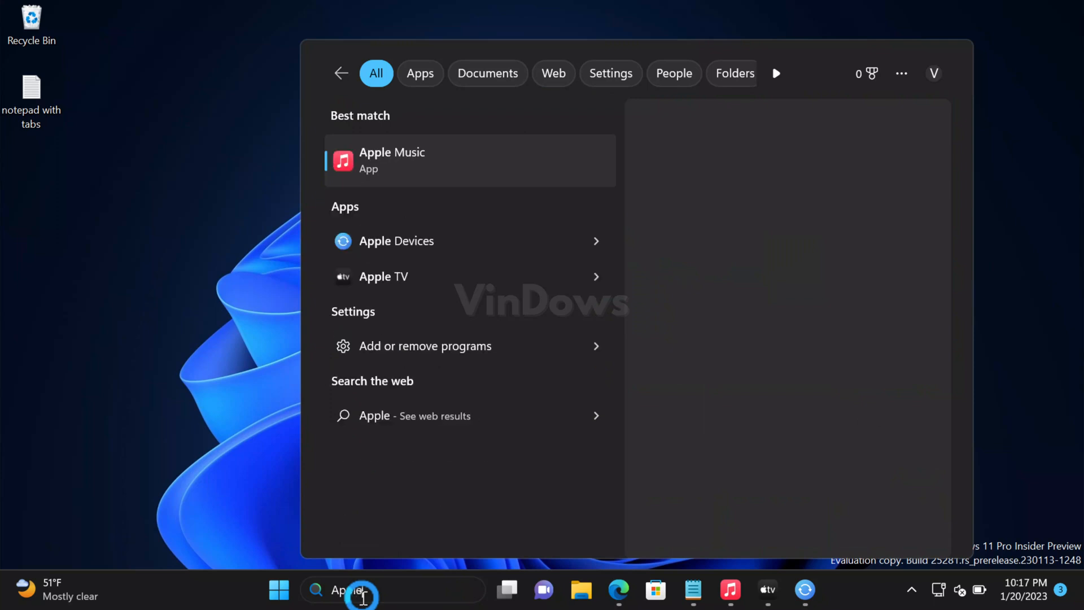